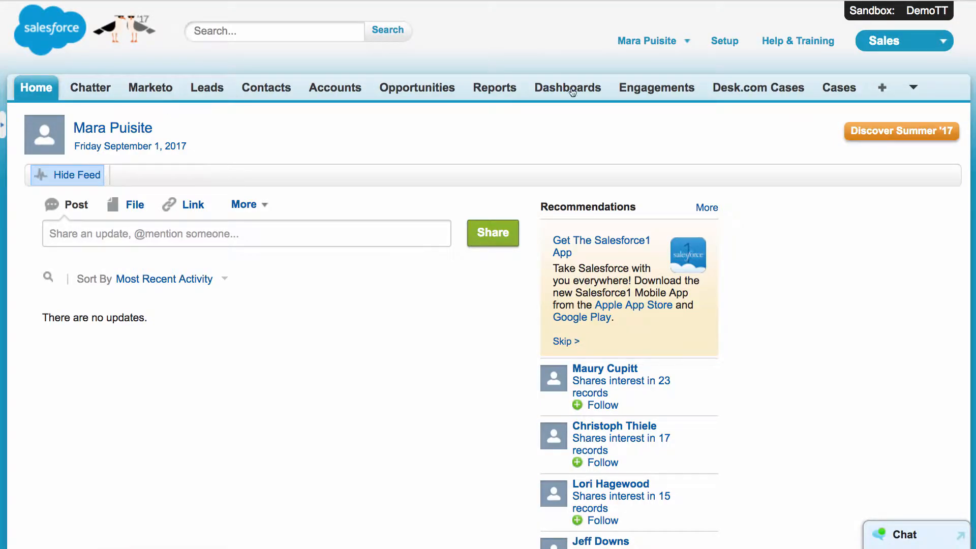
- Show the Salesforce All Cases list, with Demo Problem CASE-00007567 at the top
click(837, 87)
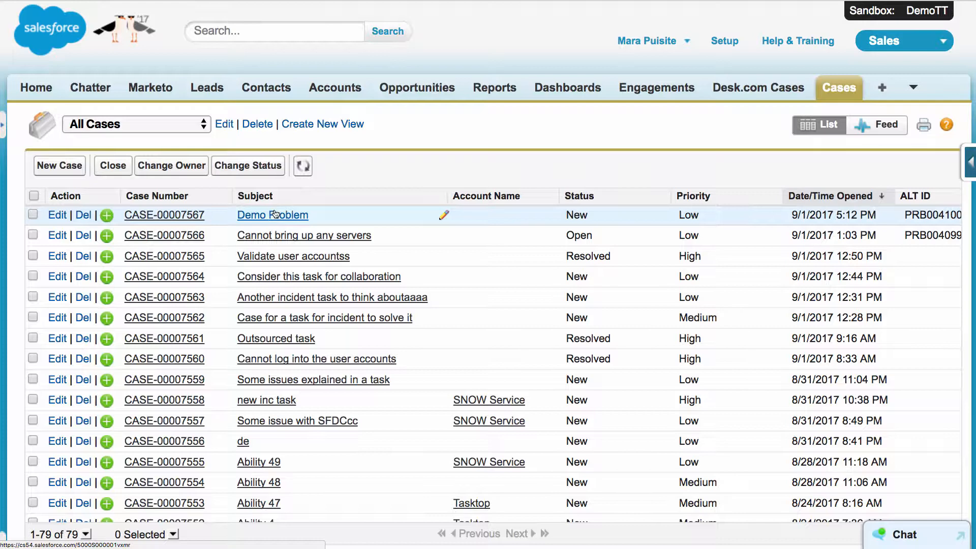
click(272, 214)
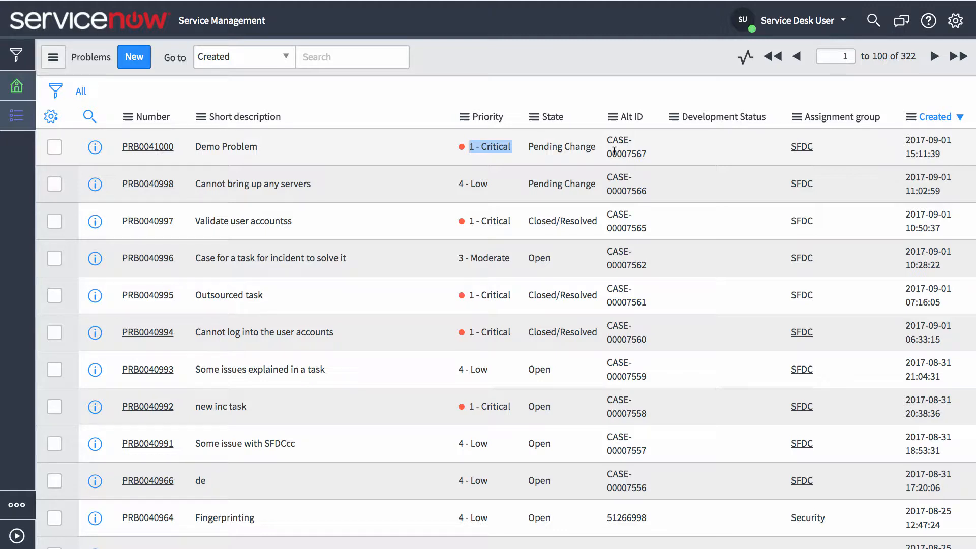
- Switch to ServiceNow and bring up the Incidents list as System Administrator
click(148, 146)
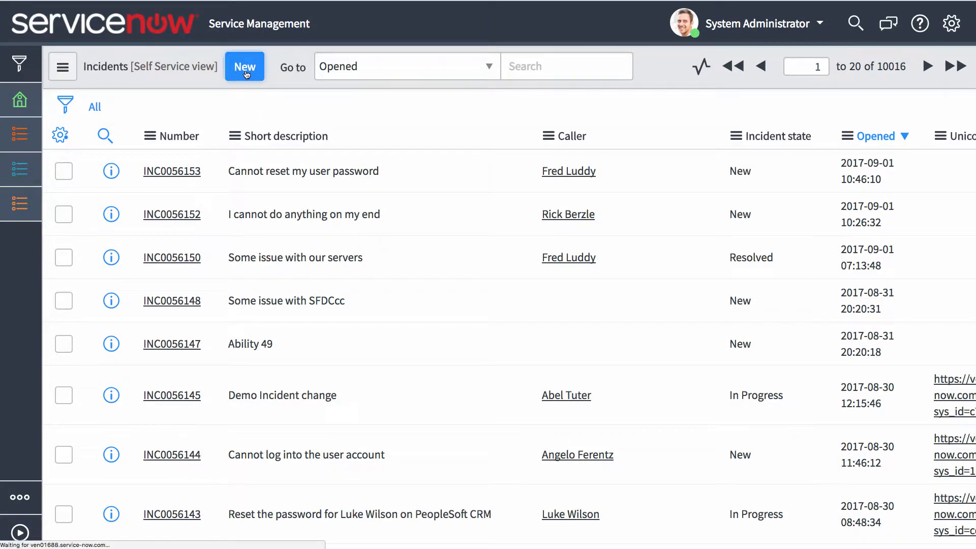
- Submit new incident INC0056154 'Demo incident' for caller Fred Luddy
click(244, 66)
text(Demo incident)
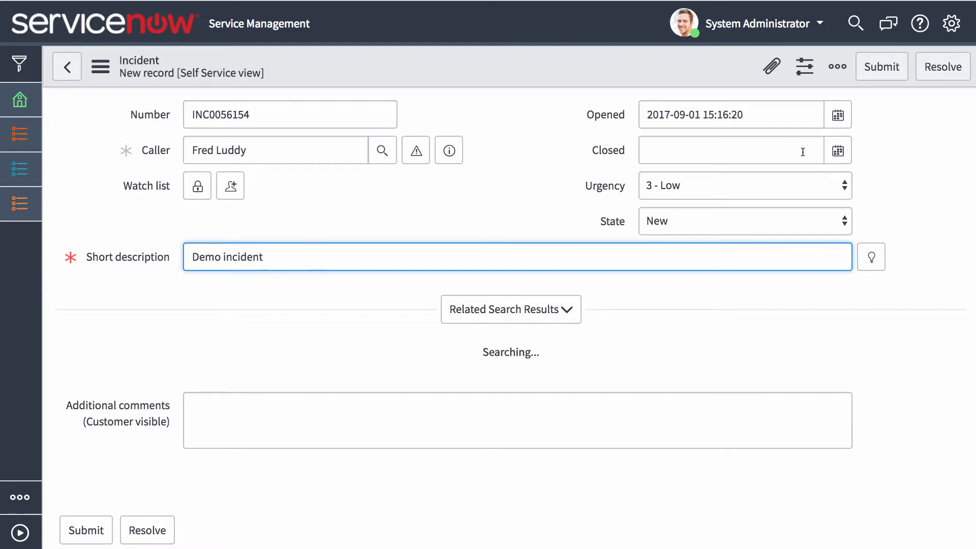
click(881, 66)
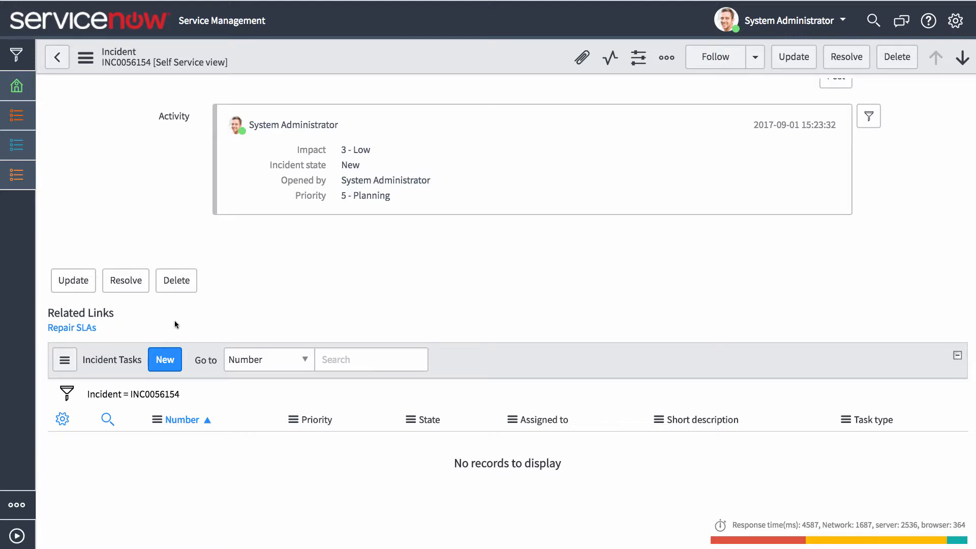
- Create a 'Sample task' incident task under the Demo incident
click(164, 360)
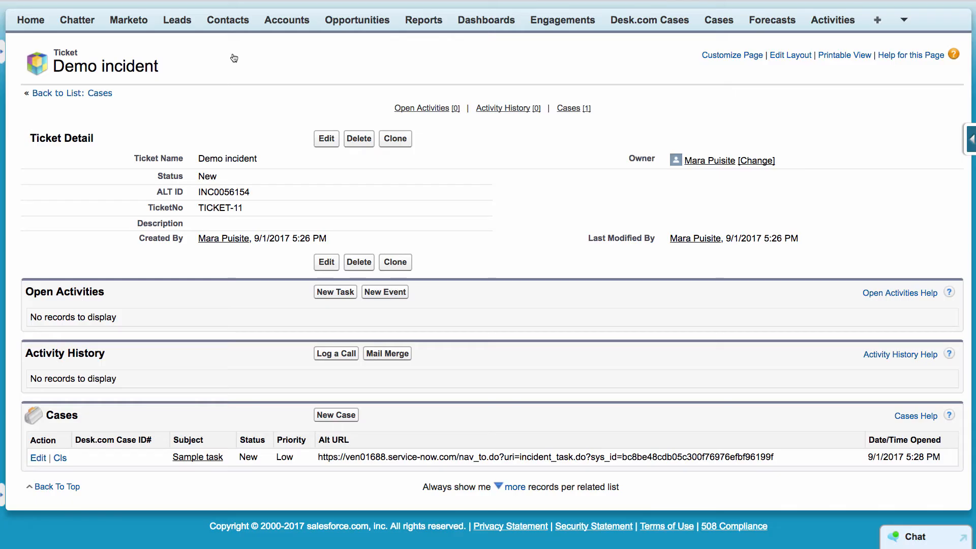
- Open Salesforce case CASE-00007568 'Sample task', showing Resolved and High
click(197, 456)
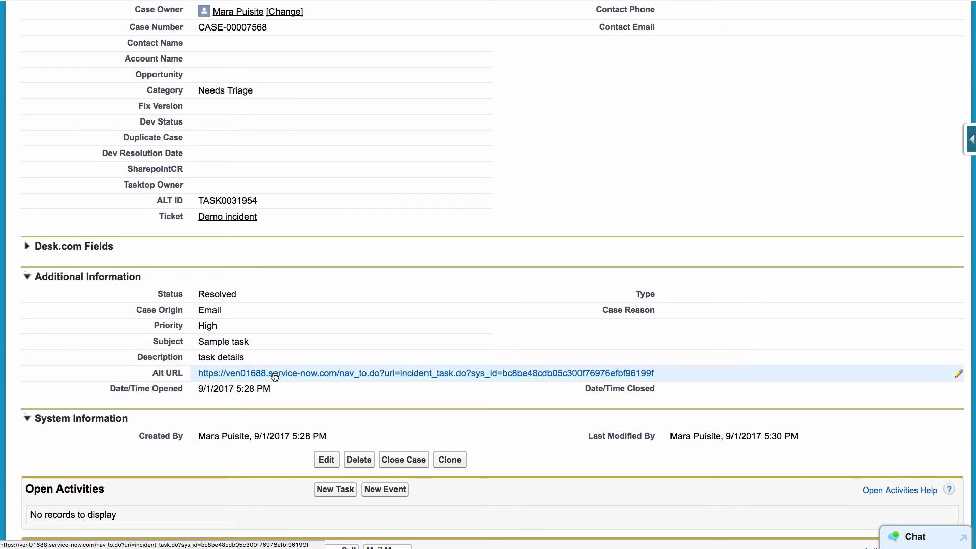